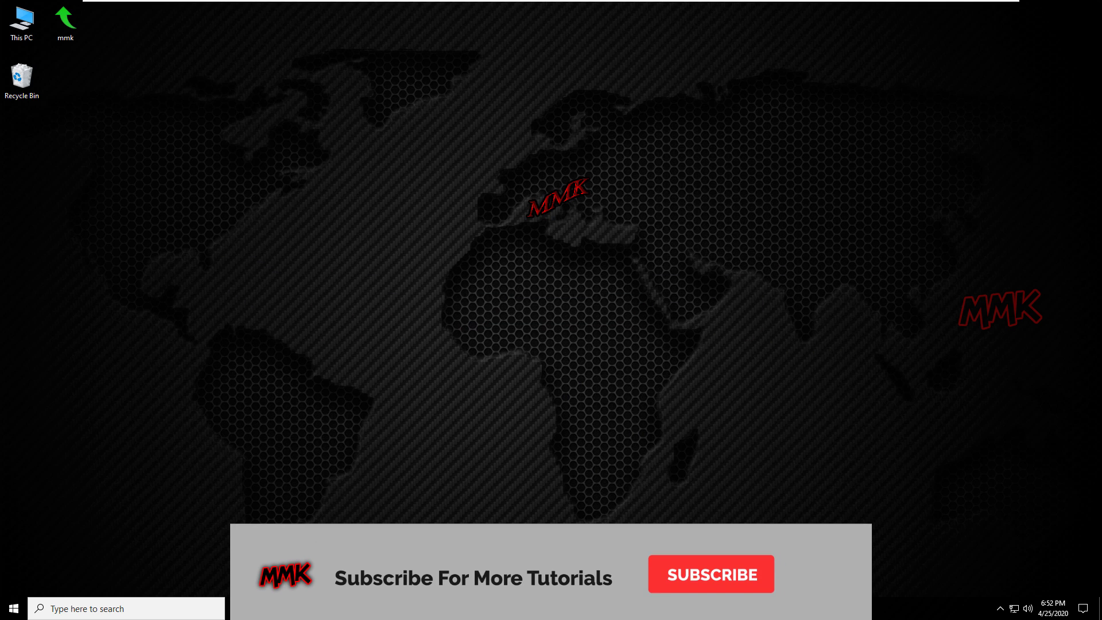
Step: Show This PC with the Run Debian GNU/Linux (E:) USB drive among the drives
left_click(710, 574)
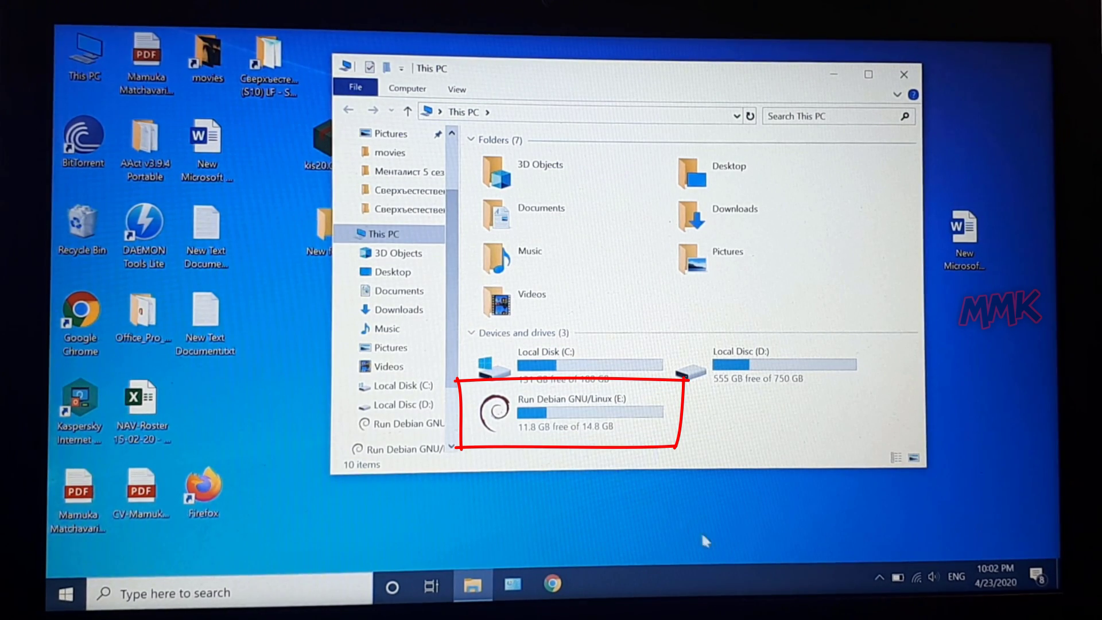
mouse_move(706, 525)
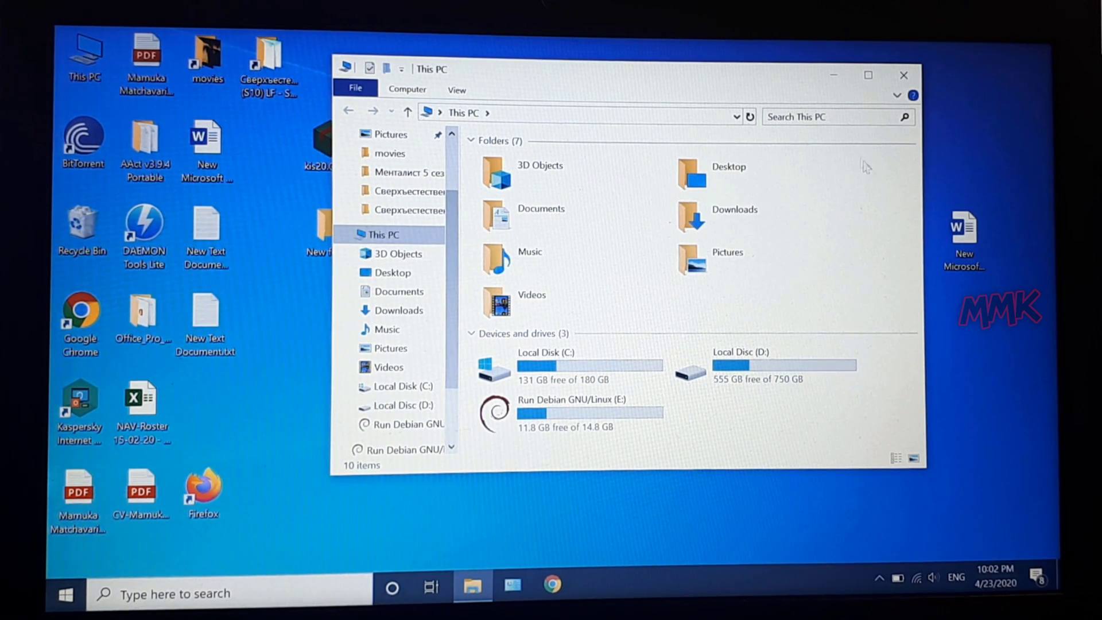
Step: Restart from Settings > Update & Security > Recovery into the Choose an option screen
left_click(904, 76)
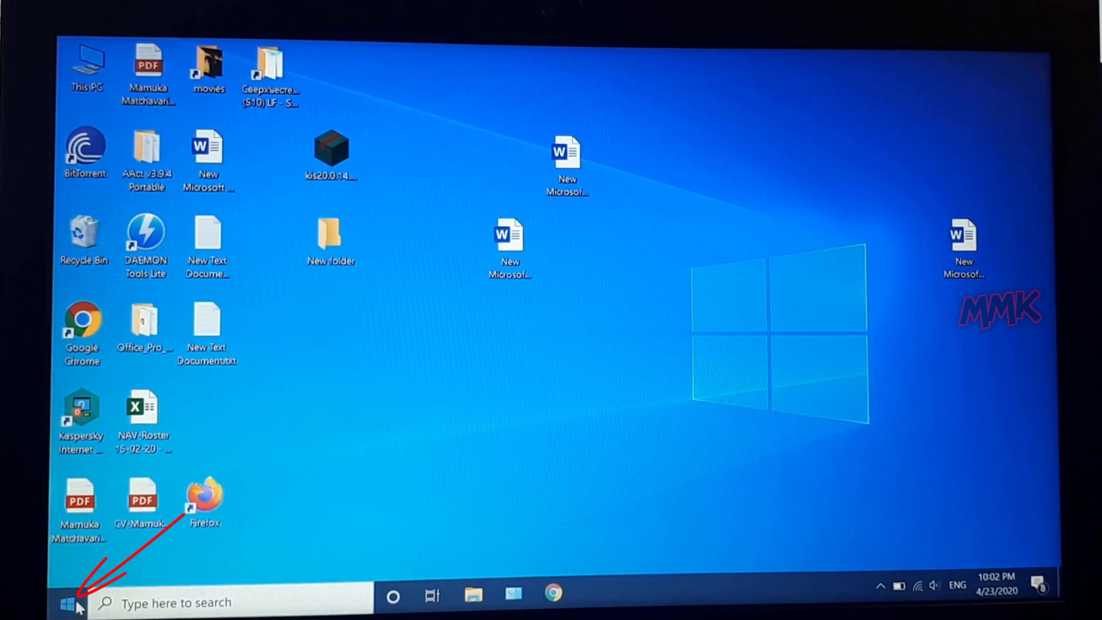
left_click(69, 603)
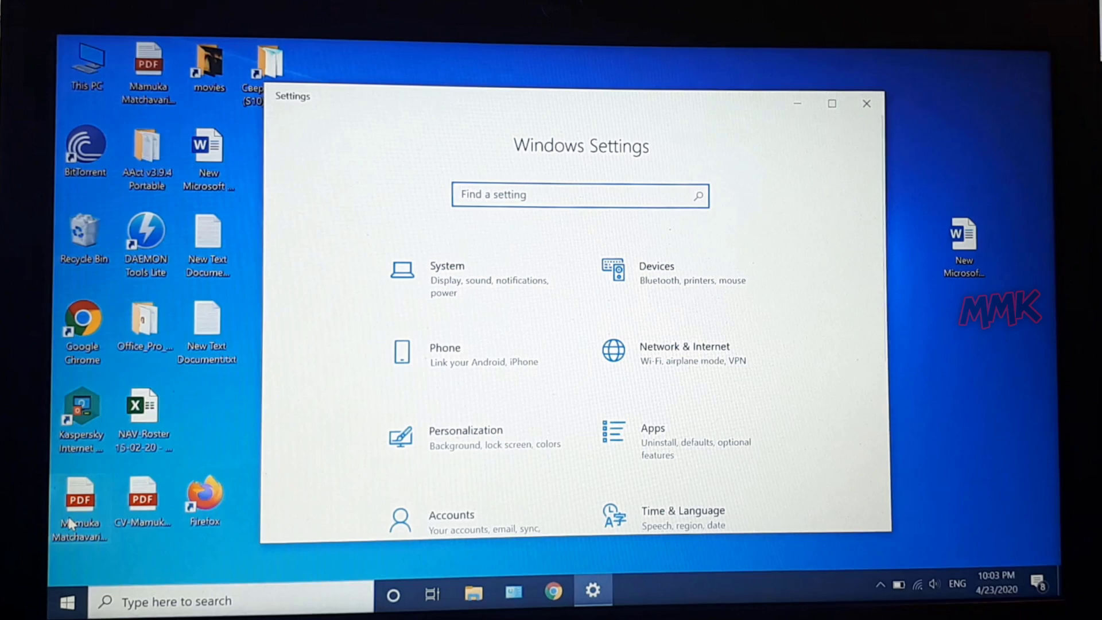
scroll("down", 3)
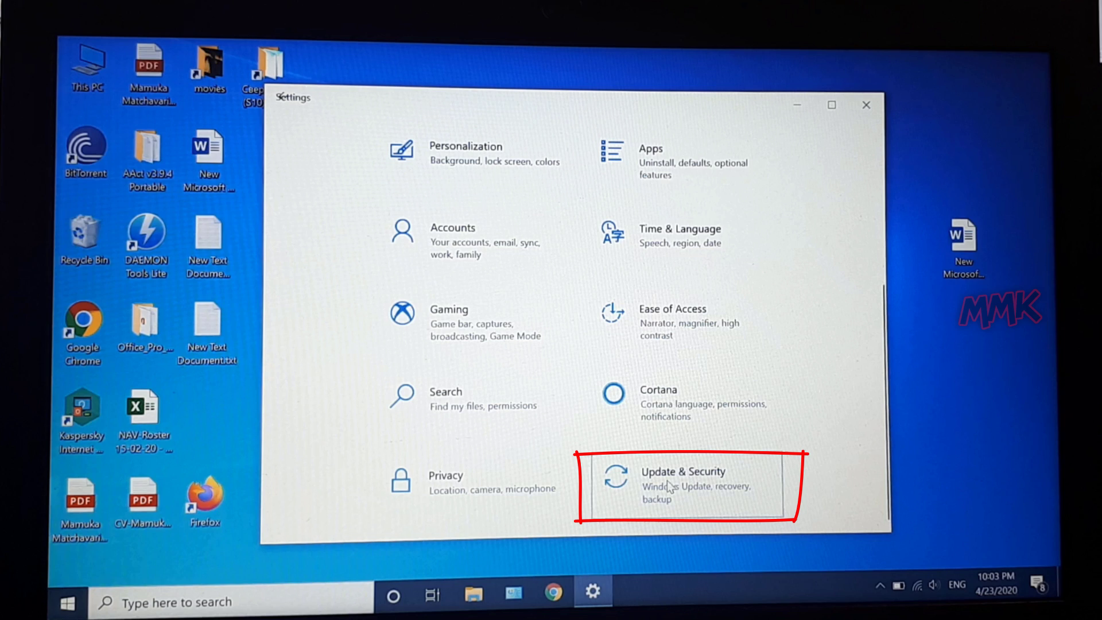
left_click(682, 482)
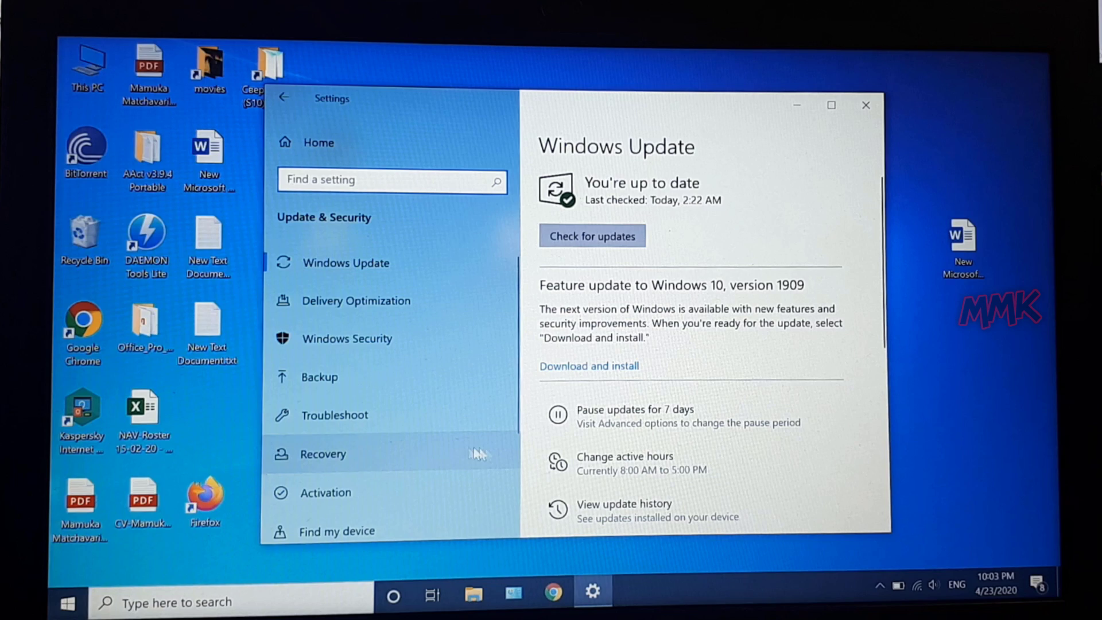
left_click(323, 453)
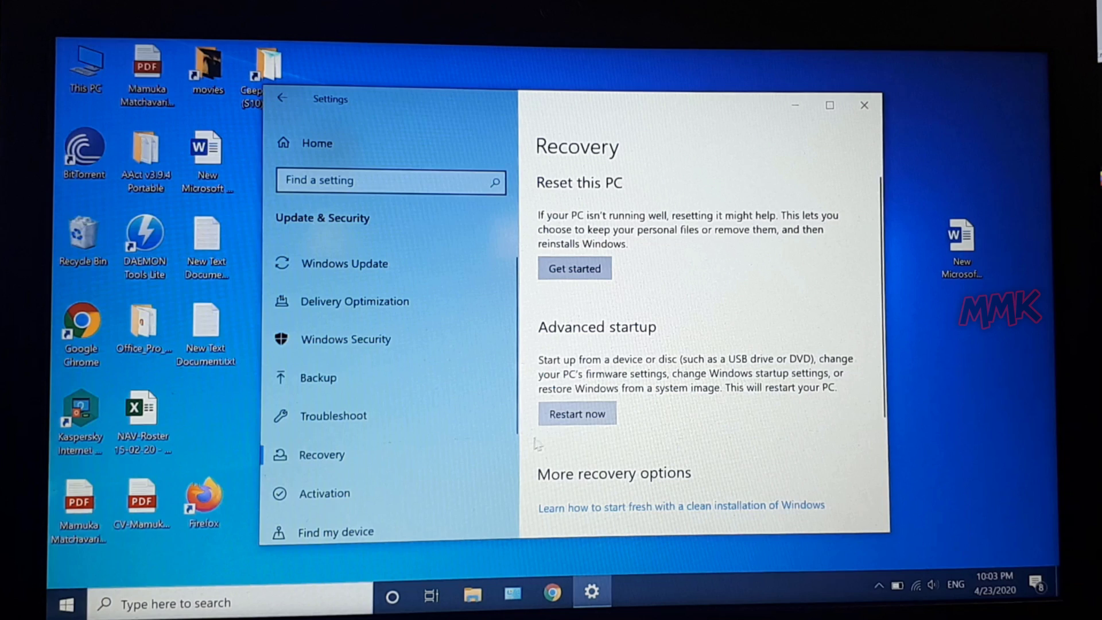
left_click(577, 413)
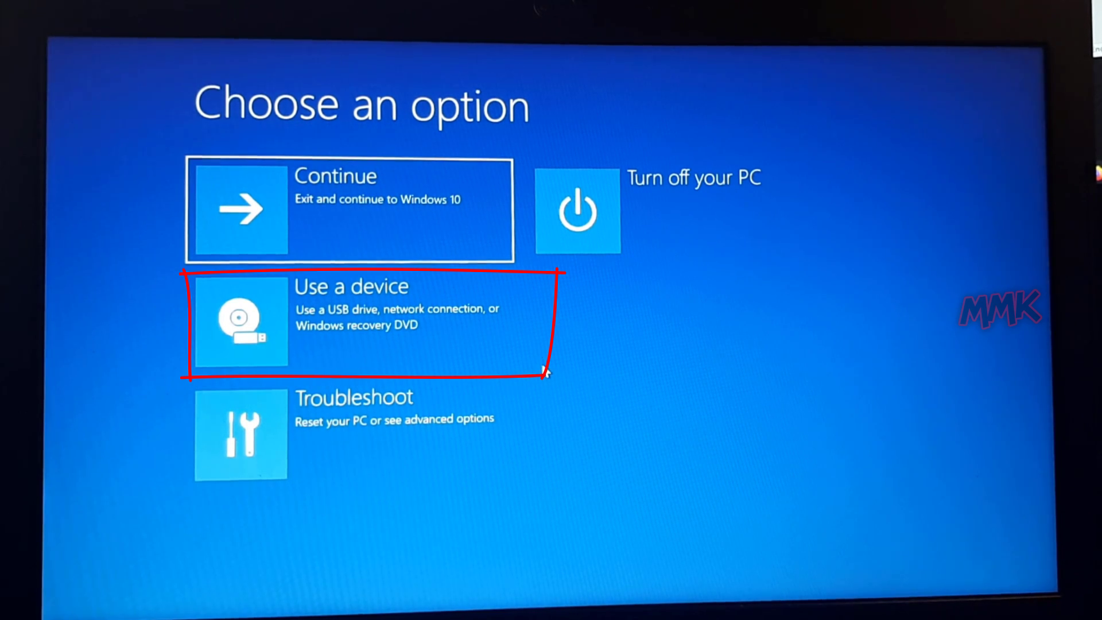
Step: Boot from the EFI USB Device via Use a device, which the security policy blocks
left_click(352, 324)
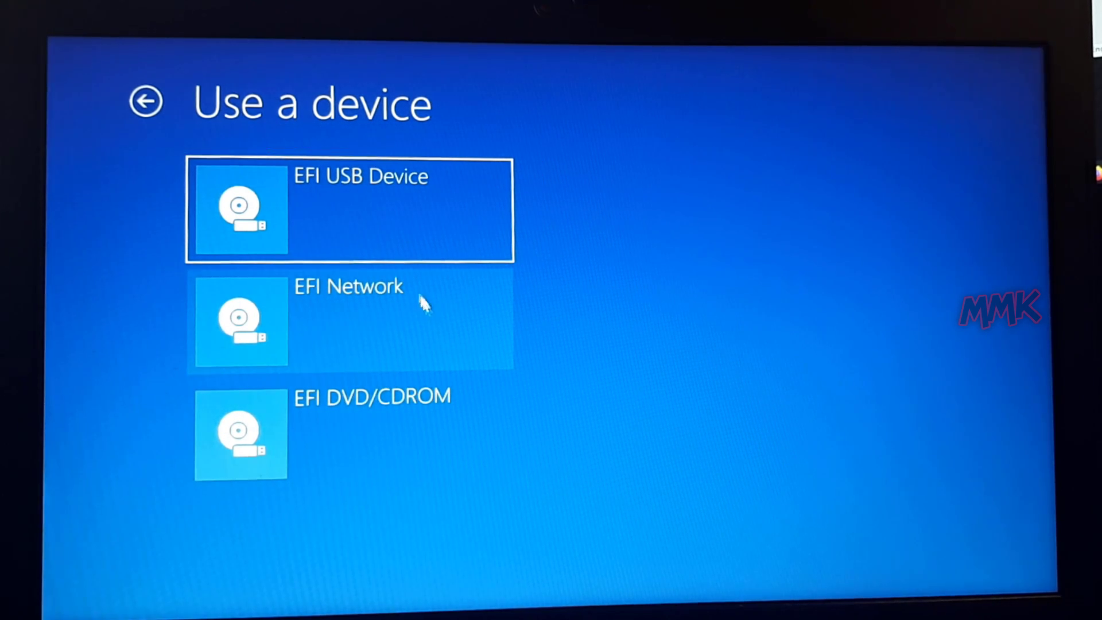
left_click(349, 210)
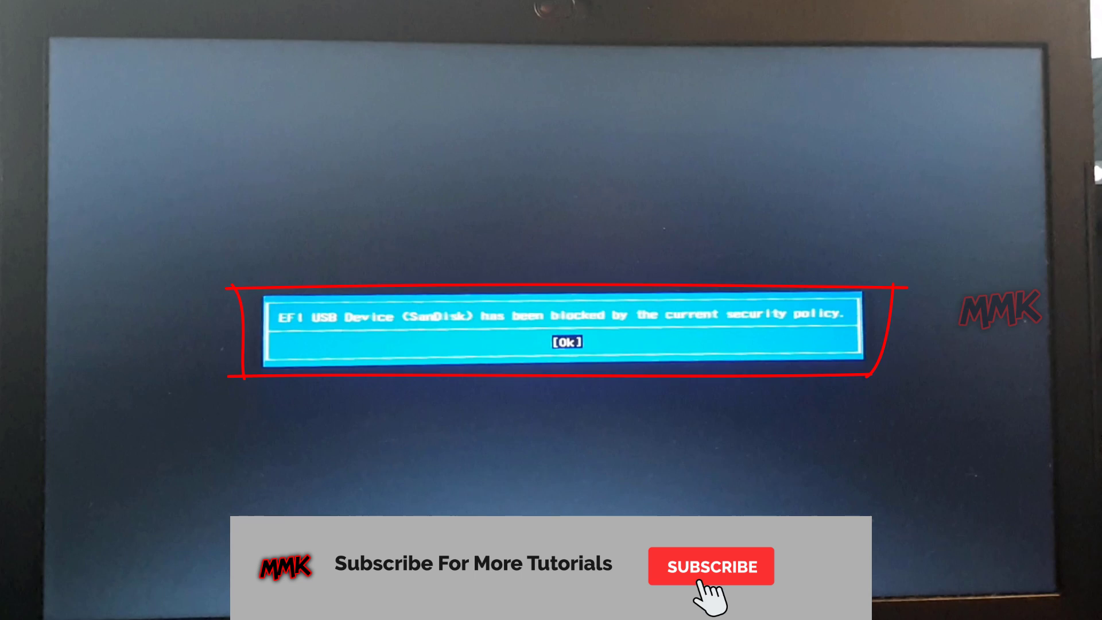
Step: Dismiss the blocked-by-security-policy message and return to the Windows desktop
left_click(710, 566)
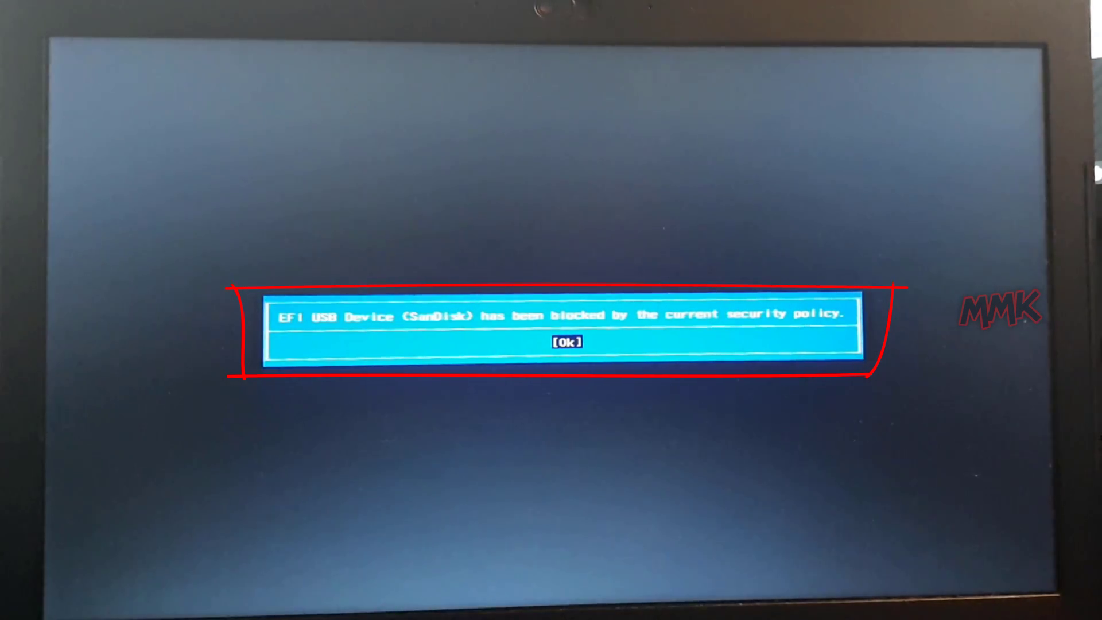
left_click(566, 342)
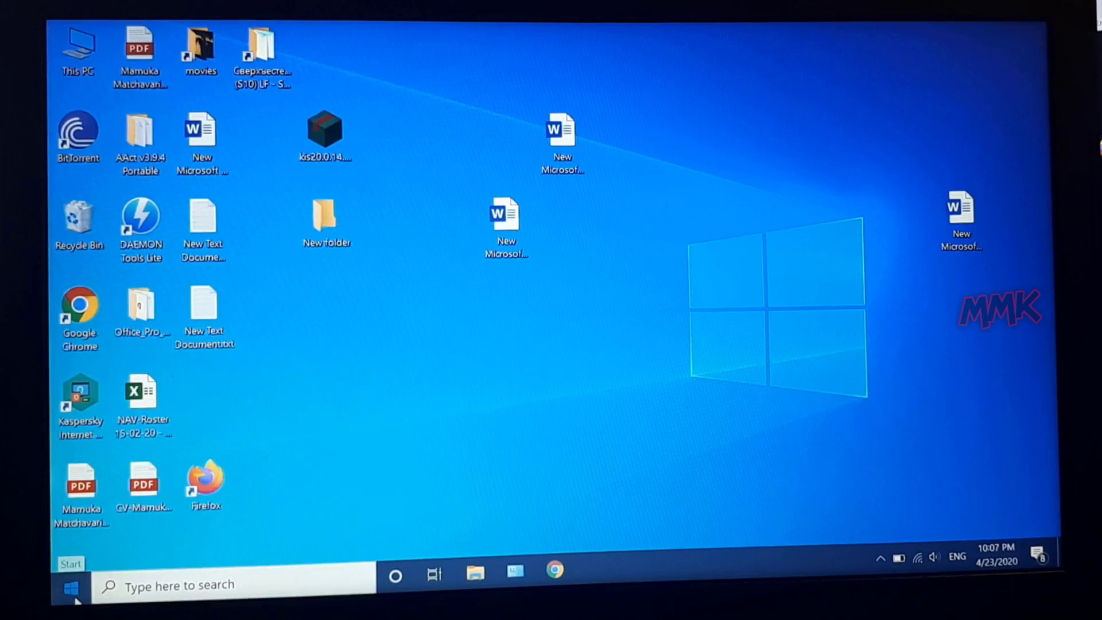
Step: Restart again via Recovery's Advanced startup to reach the Choose an option screen
left_click(69, 584)
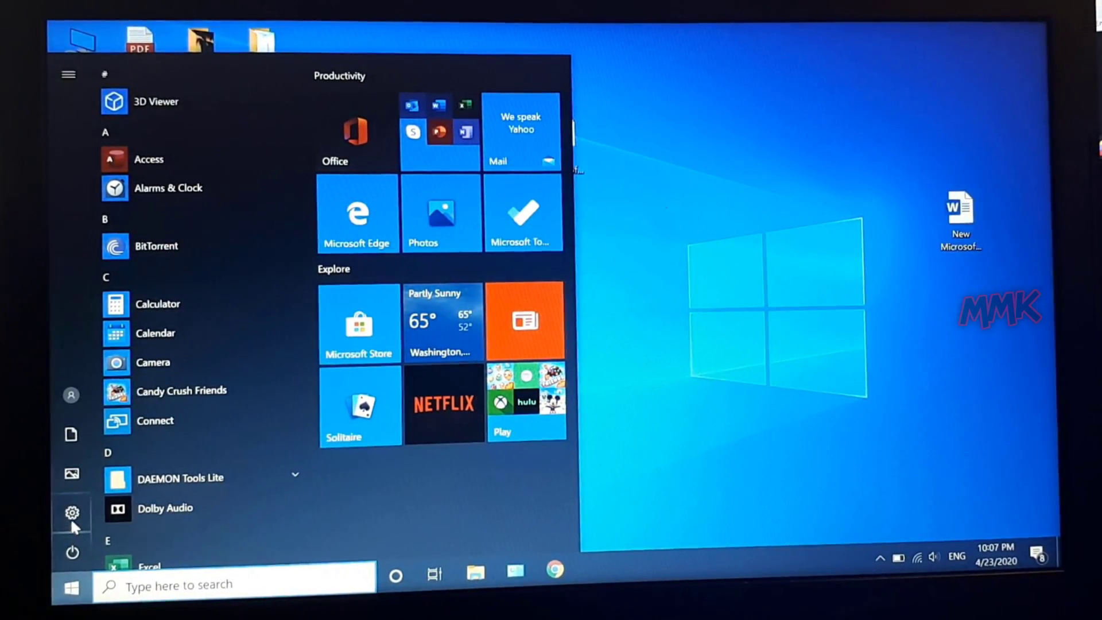
left_click(71, 513)
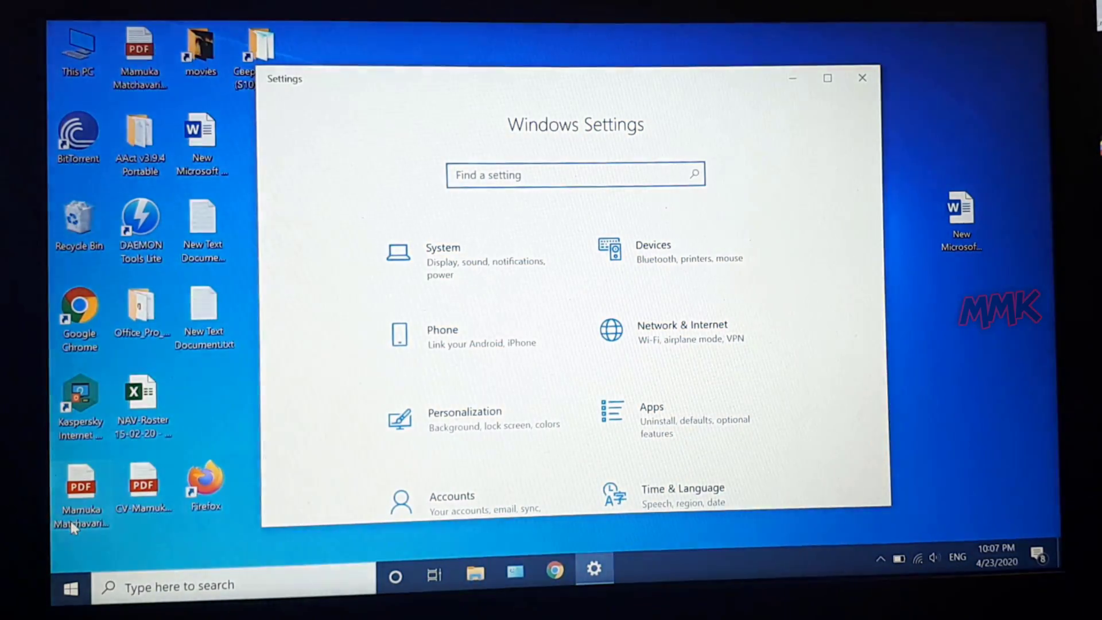
scroll("down", 3)
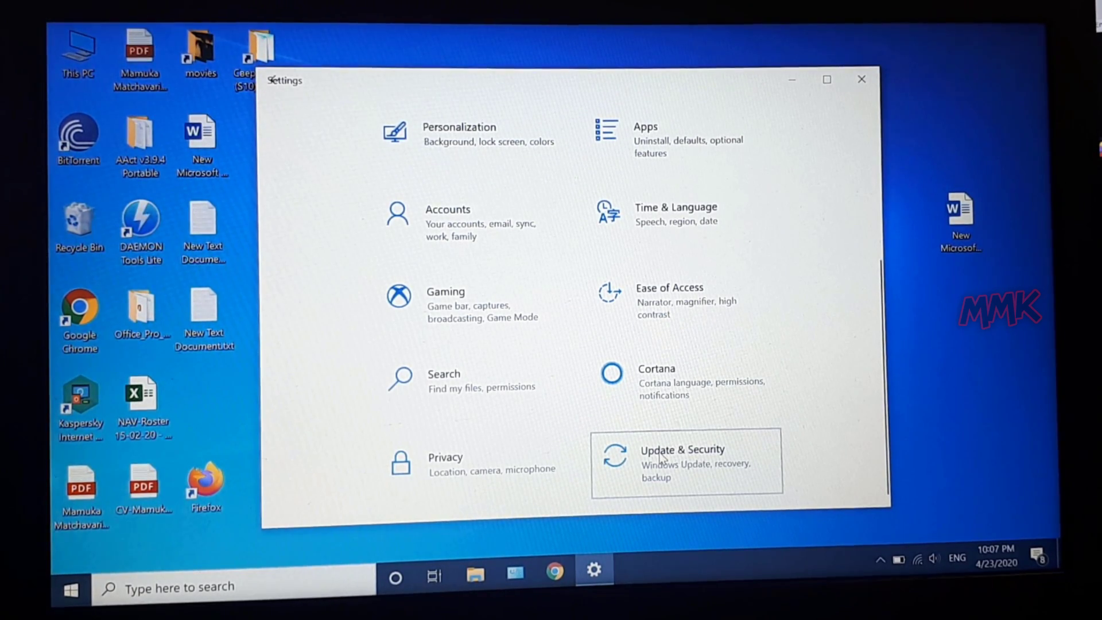
left_click(682, 460)
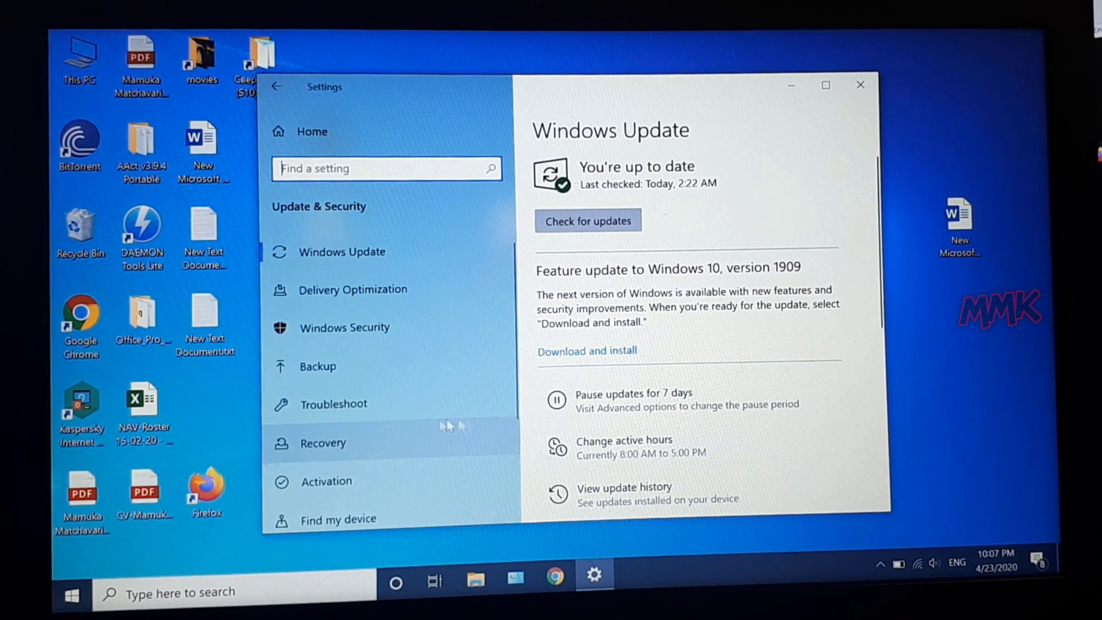
left_click(324, 442)
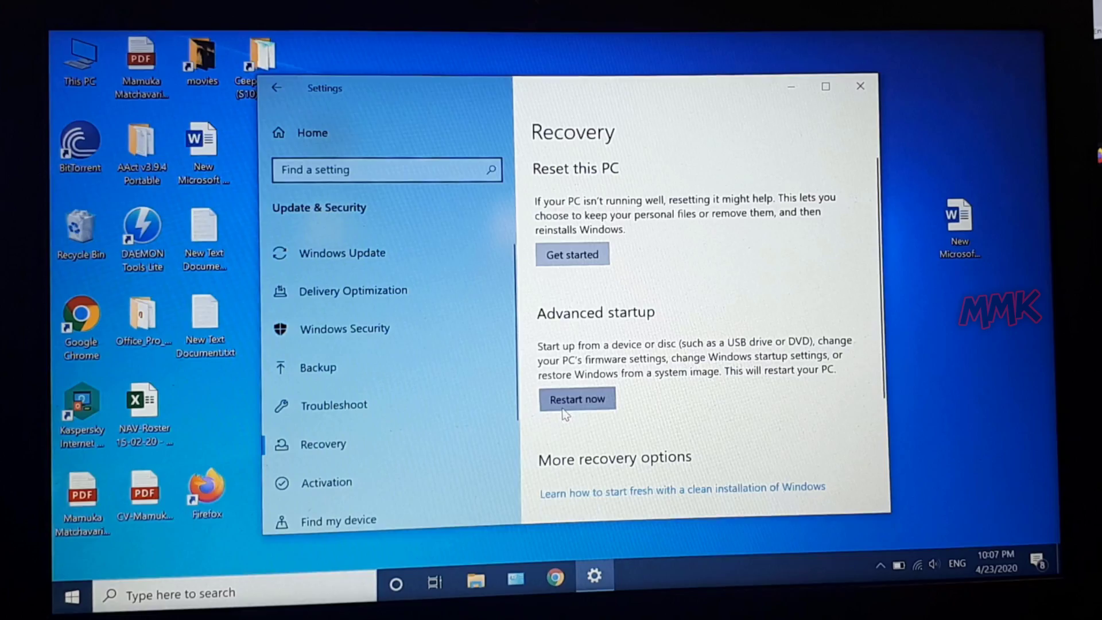
left_click(576, 399)
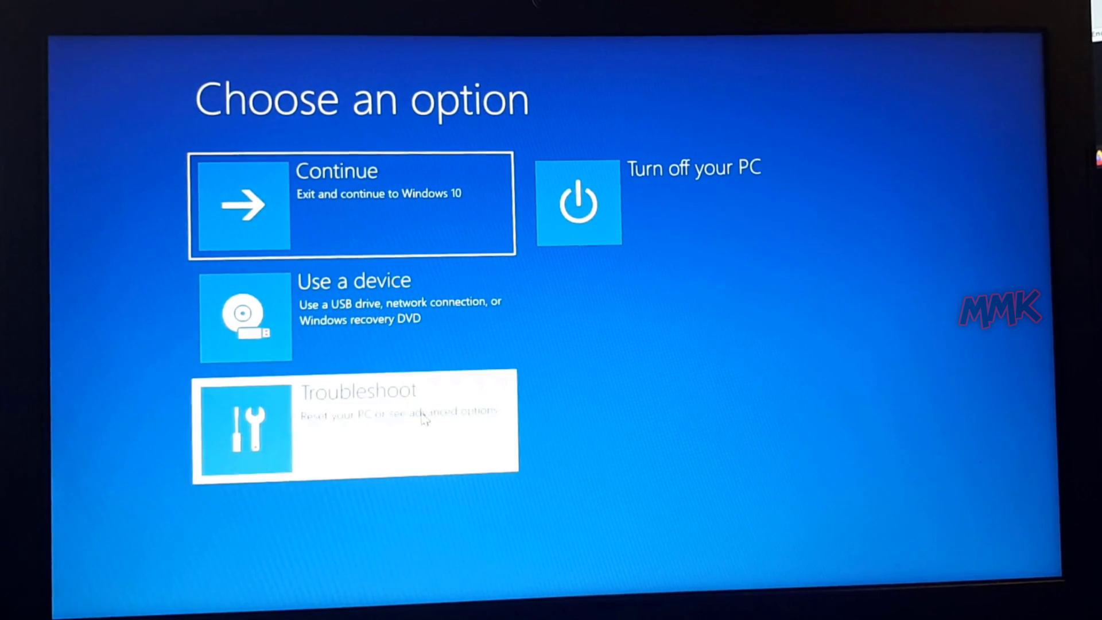
Step: Restart into UEFI Firmware Settings via Troubleshoot > Advanced options, reaching InsydeH2O Setup
left_click(354, 421)
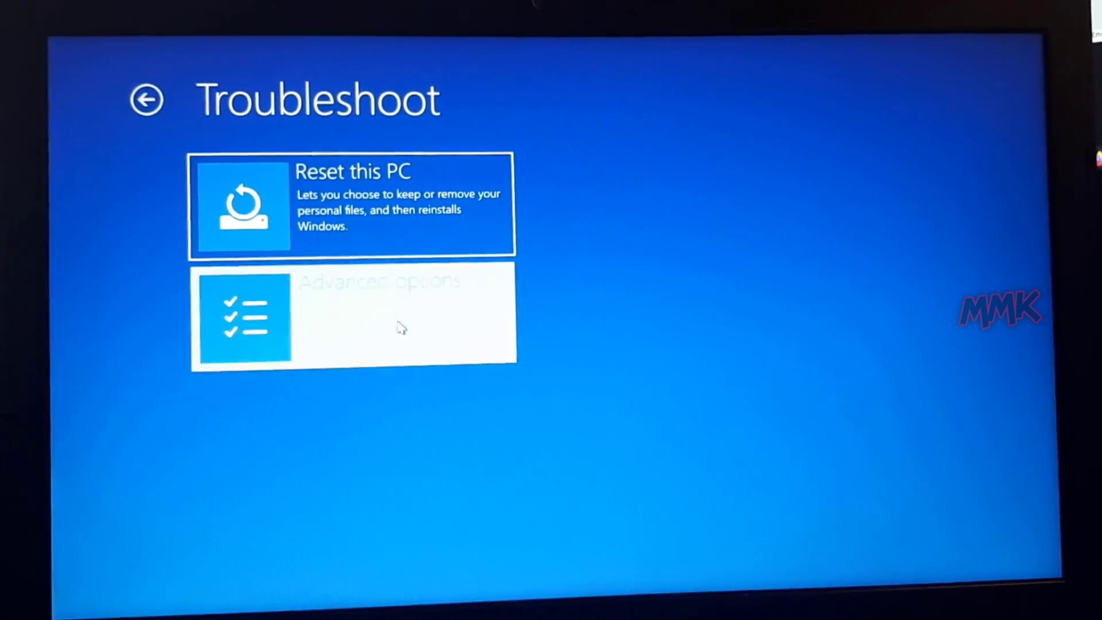
left_click(351, 317)
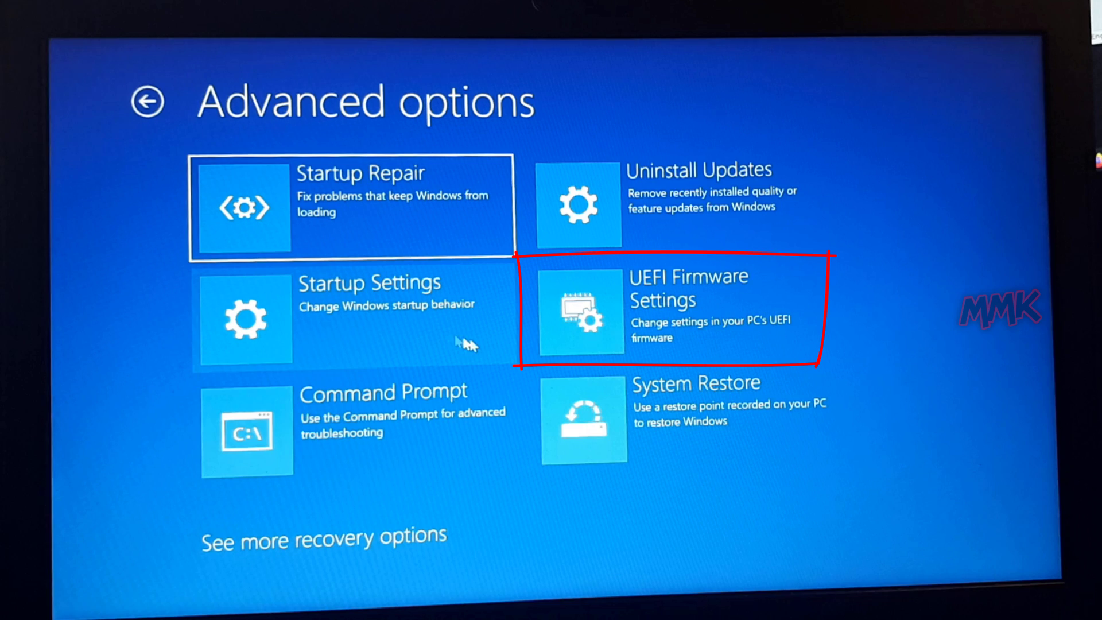
left_click(675, 308)
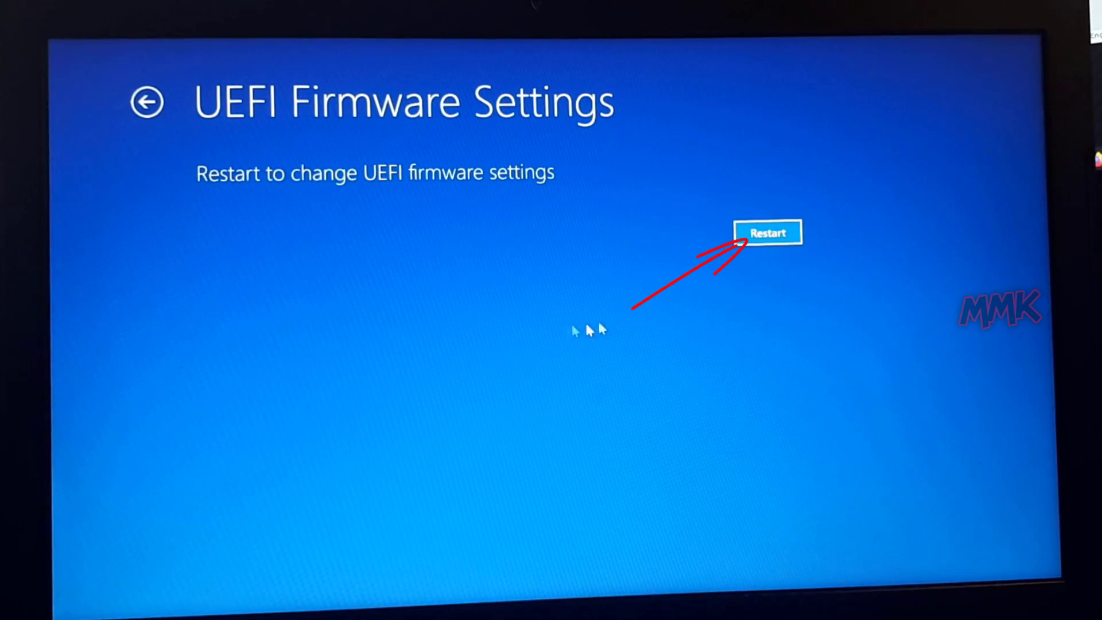
left_click(768, 233)
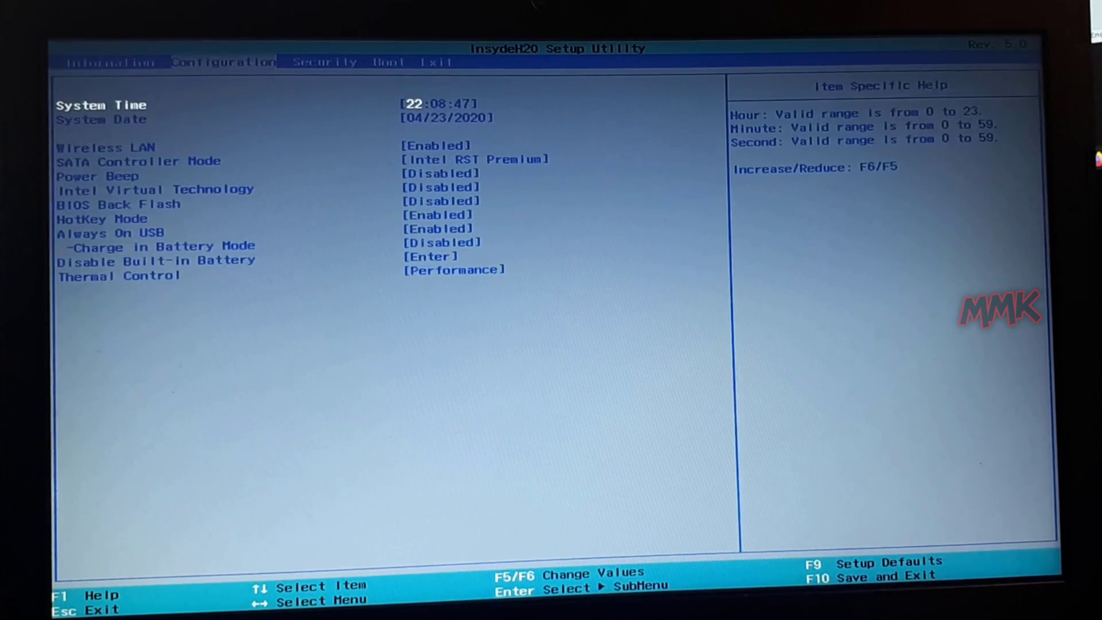
Step: Set Secure Boot to Disabled on the Security page
left_click(325, 62)
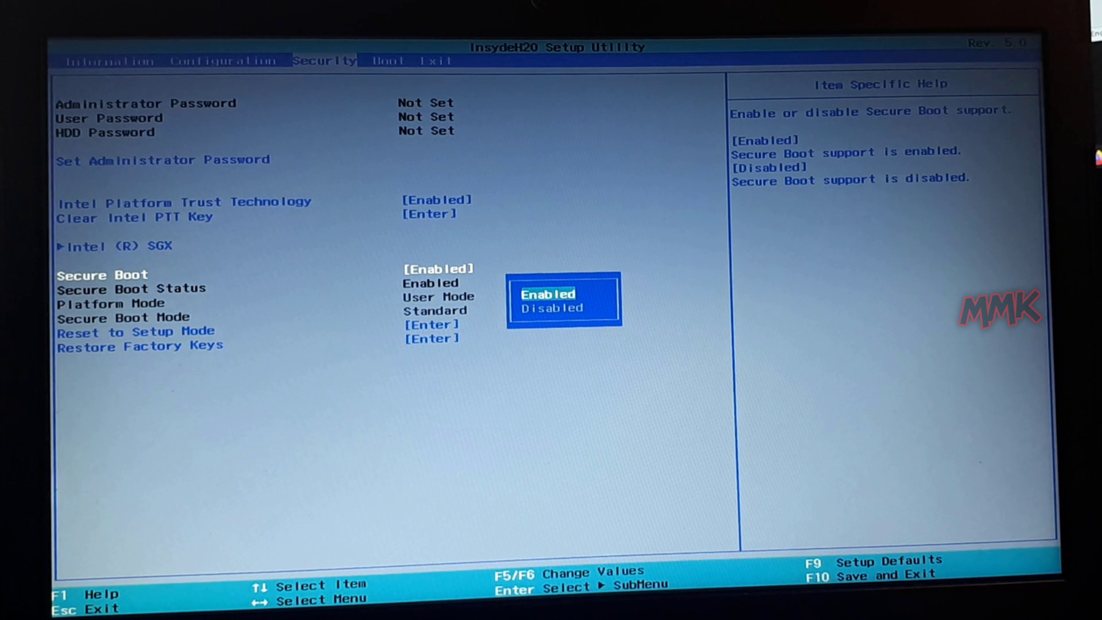
key("Down")
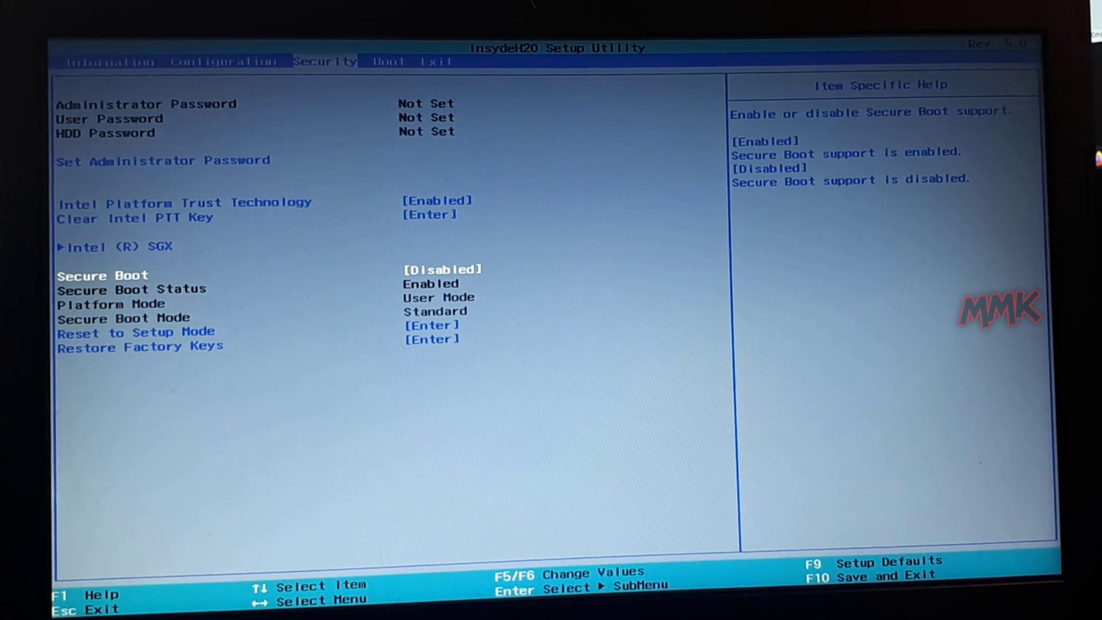
Step: Save the change and exit with F10, confirming Yes, back to Windows
key("F10")
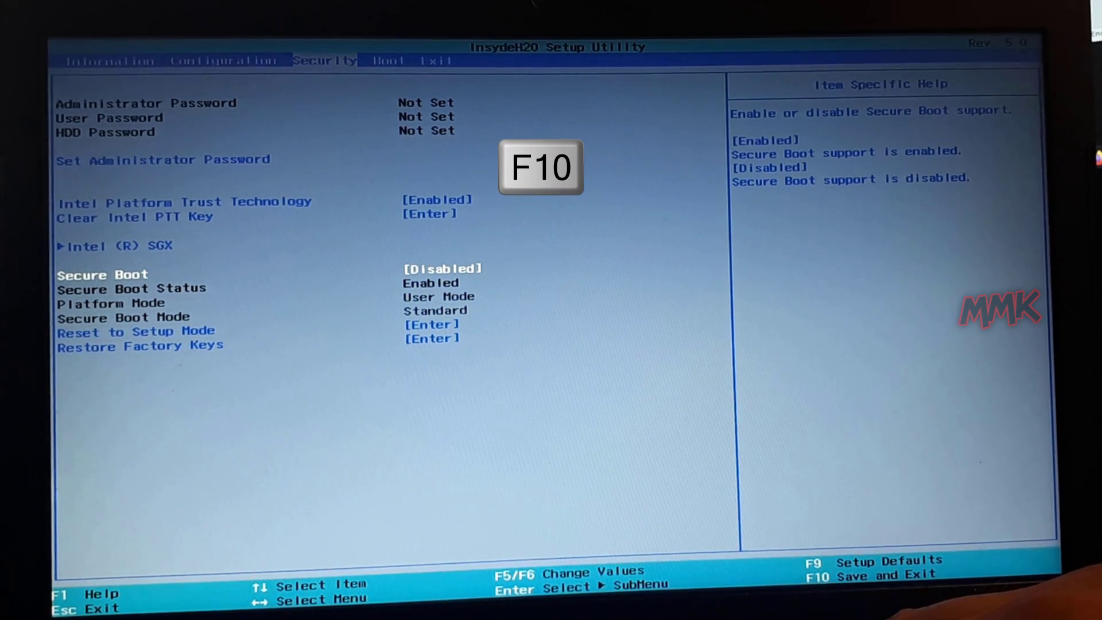
key("f10")
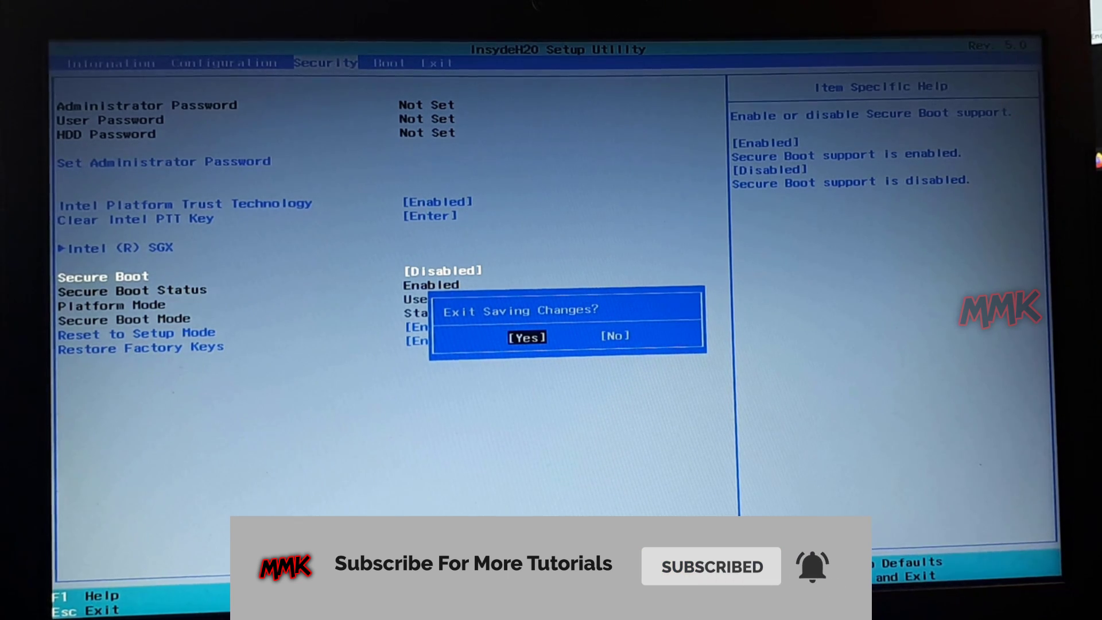
left_click(527, 336)
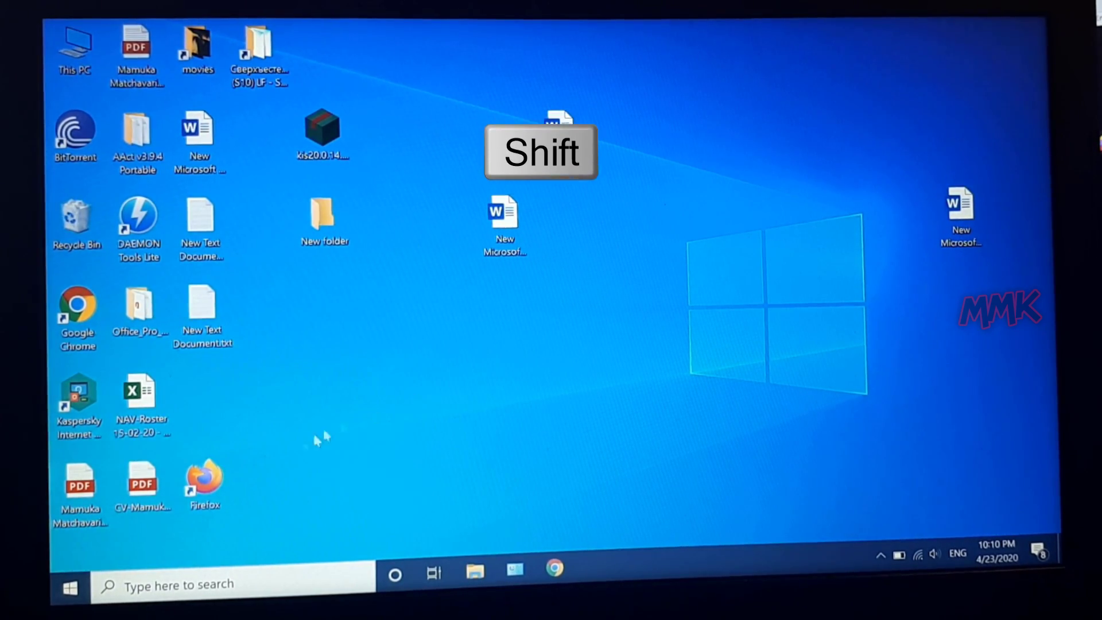
Step: Shift-restart into recovery and list the EFI USB Device, EFI Network and EFI DVD/CDROM boot choices
left_click(68, 584)
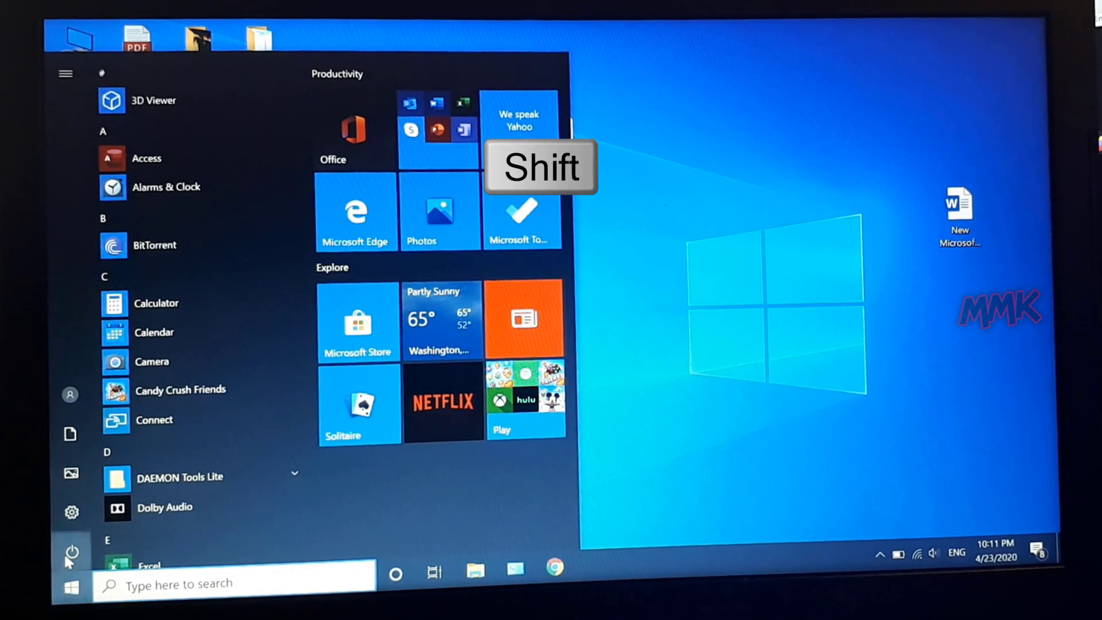
left_click(70, 553)
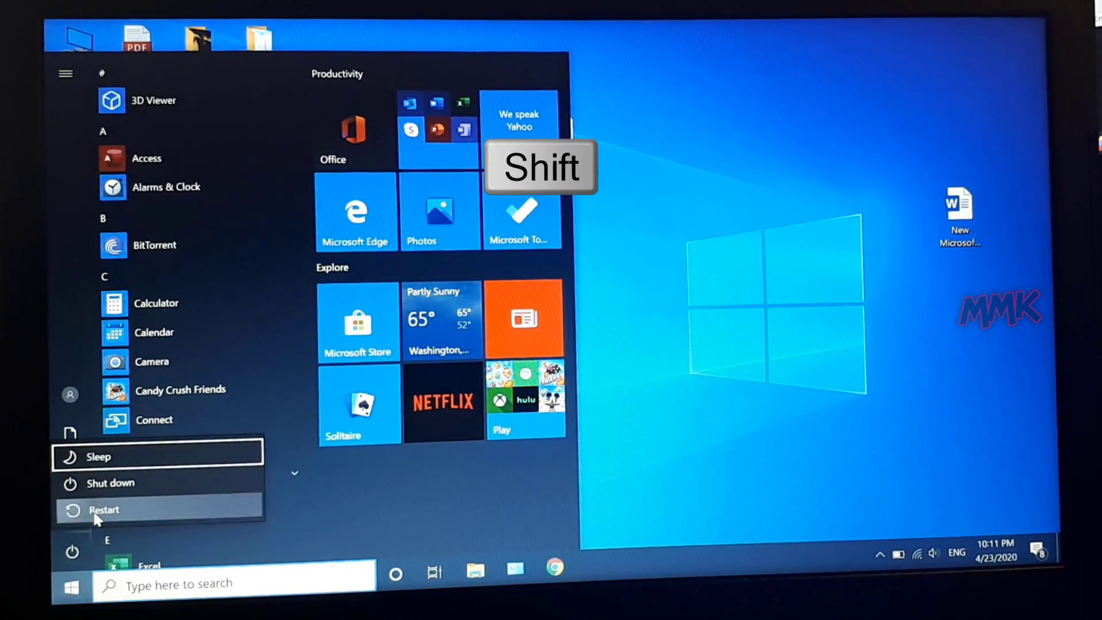
left_click(104, 510)
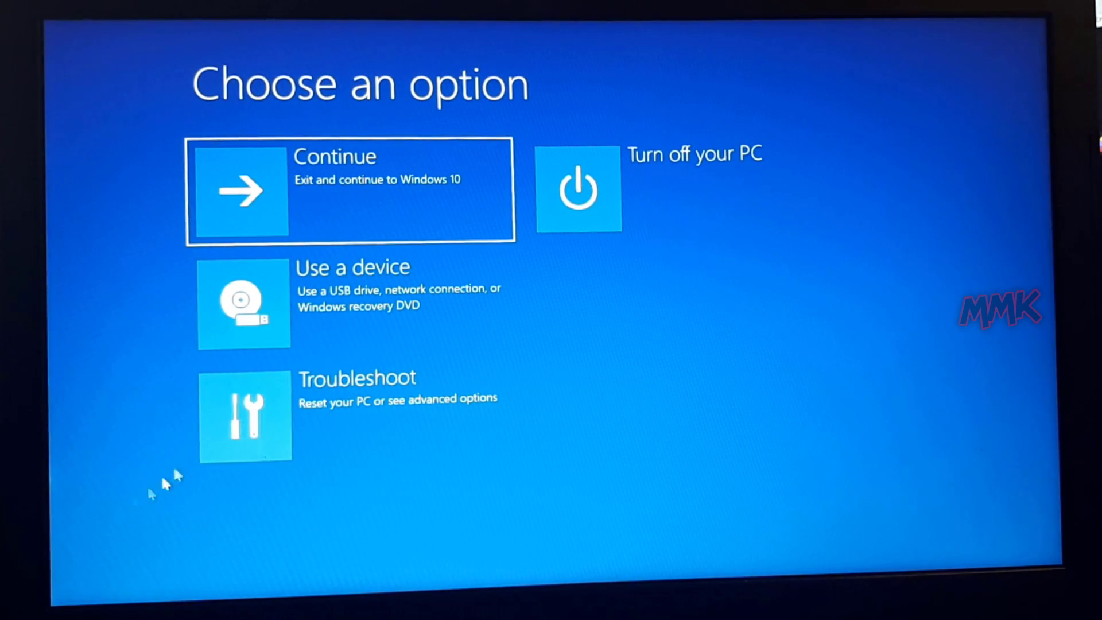
left_click(244, 303)
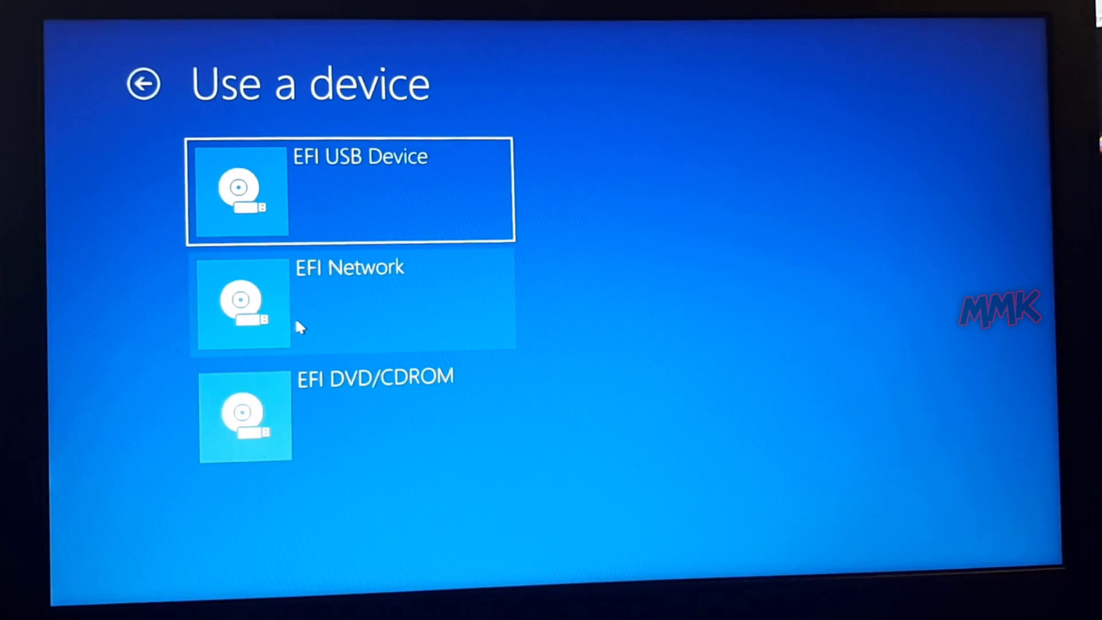